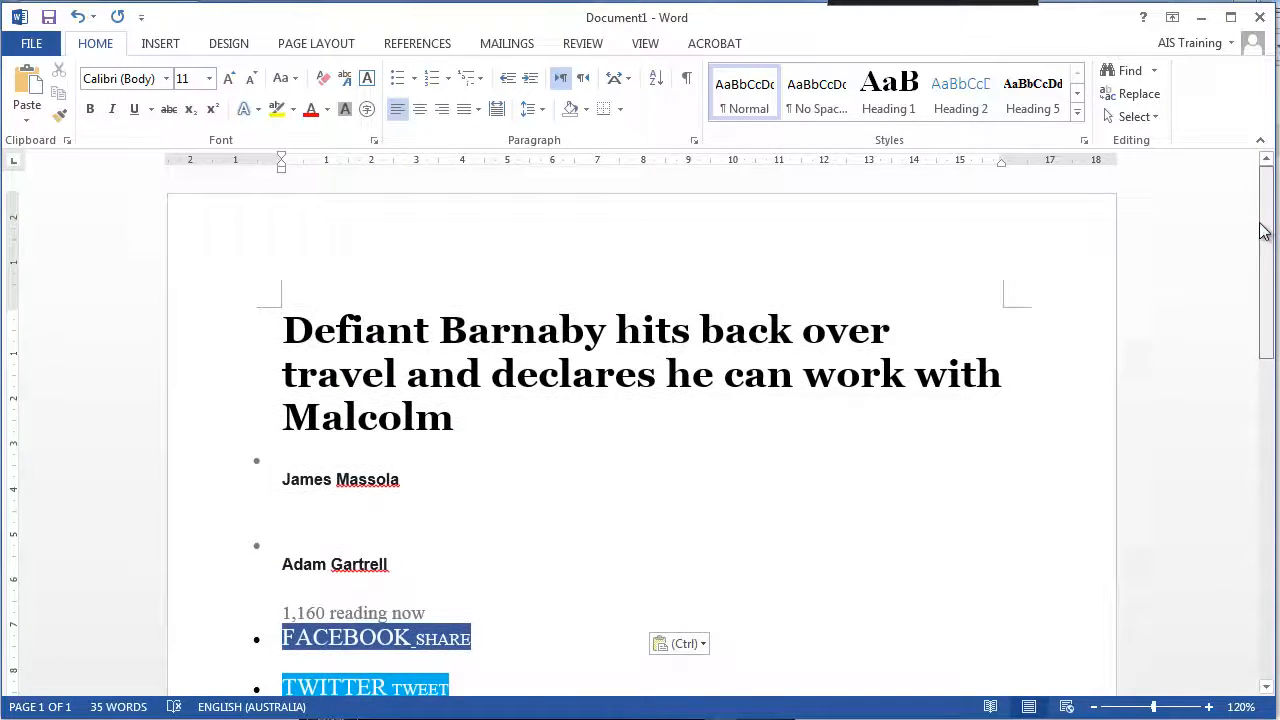
Paint cell A1's yellow fill and red font onto the second 'text' cell A5
scroll(down, 3)
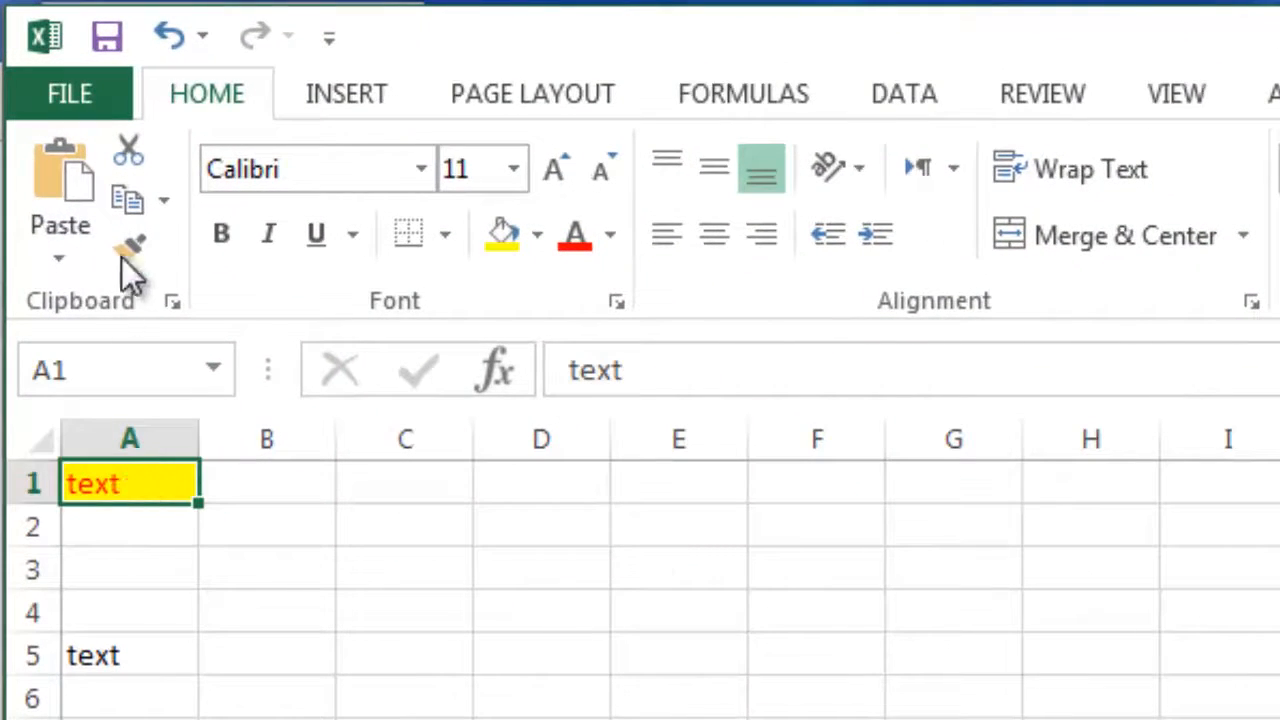
click(128, 656)
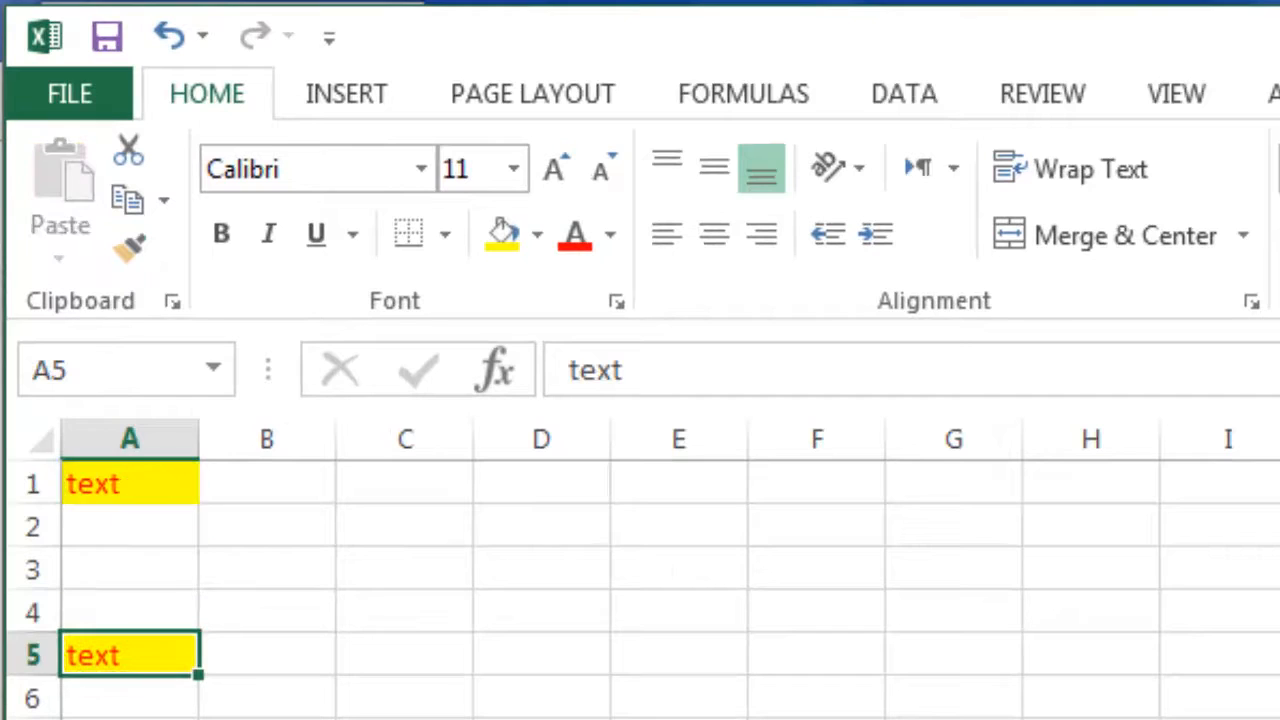